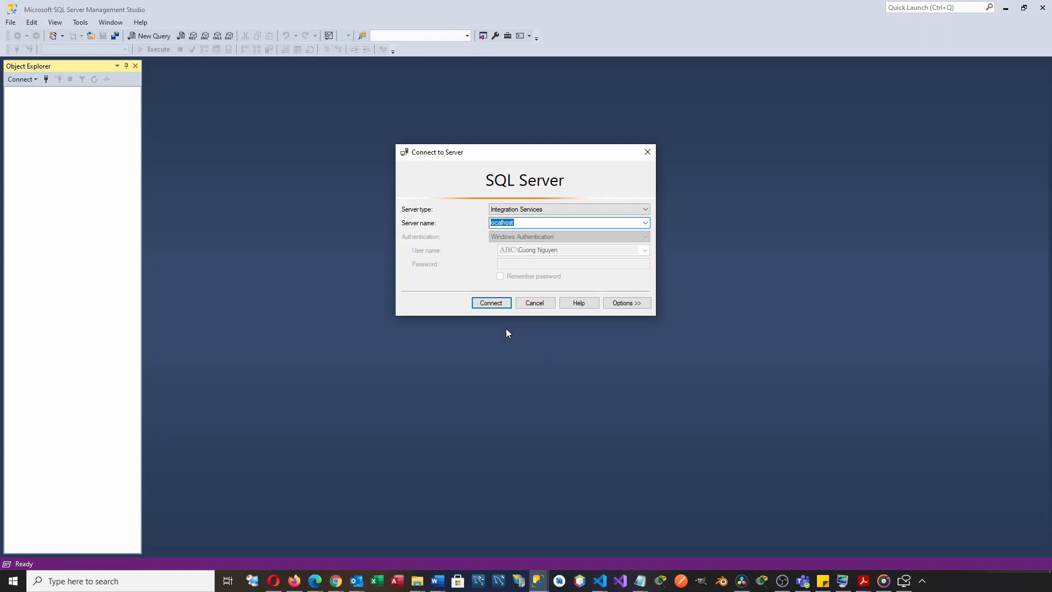
# Attempt the Integration Services connection to localhost, which fails with an access-denied error.
pyautogui.click(569, 208)
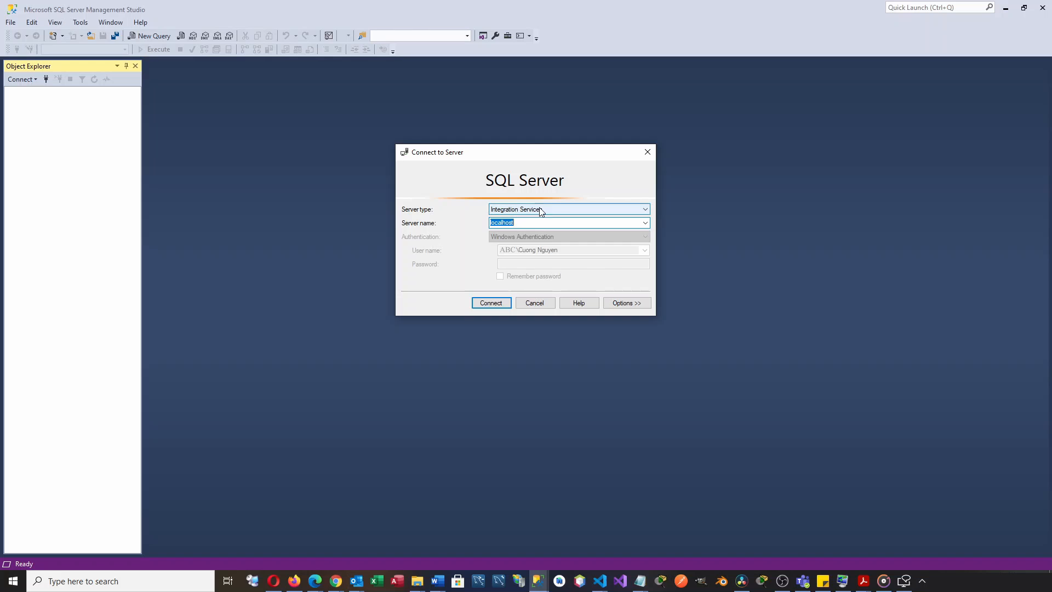
pyautogui.click(491, 302)
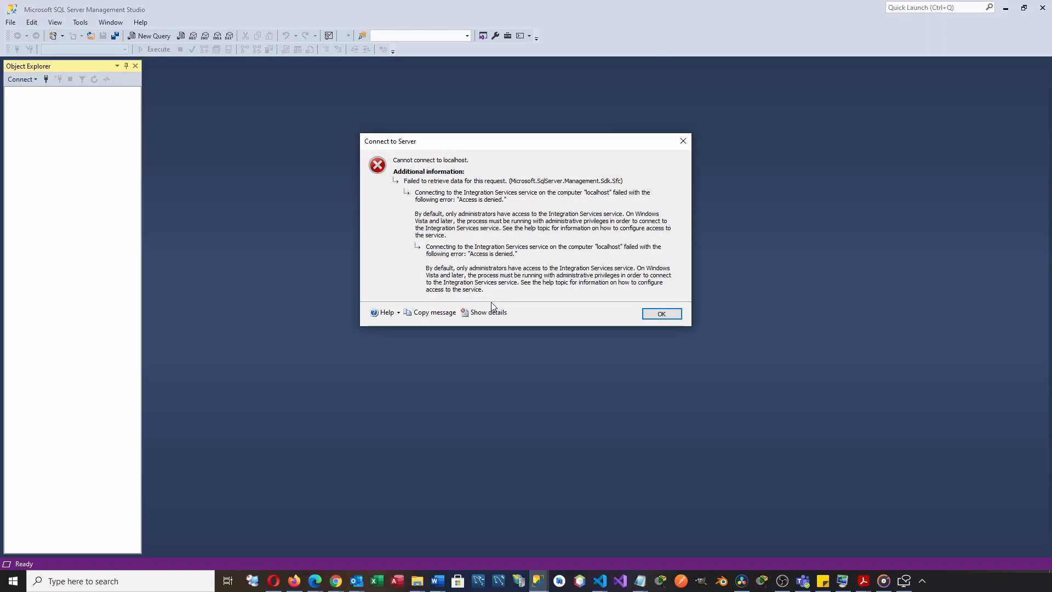
pyautogui.moveTo(558, 195)
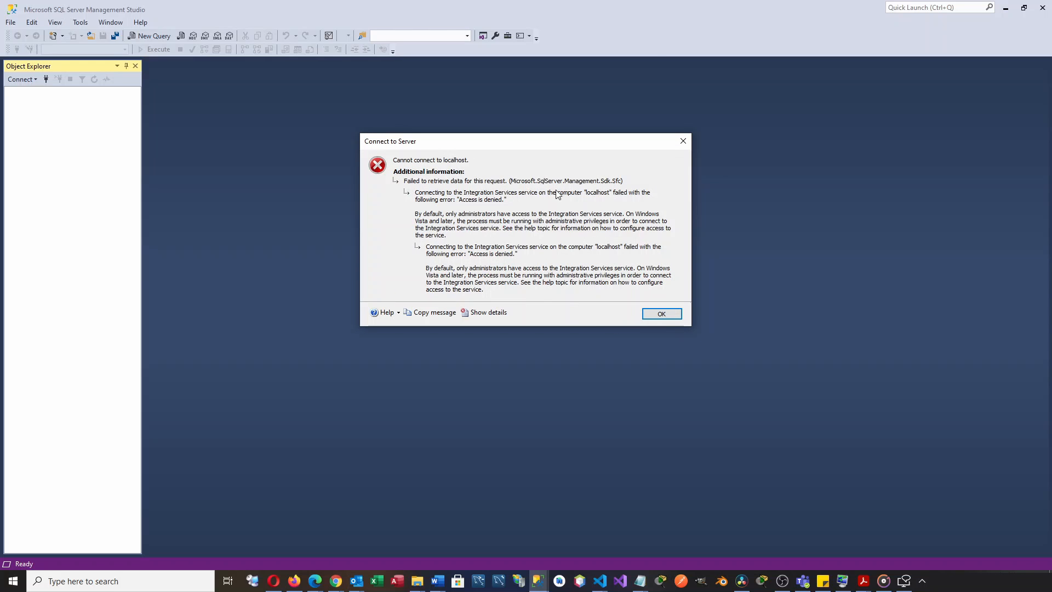
pyautogui.moveTo(447, 233)
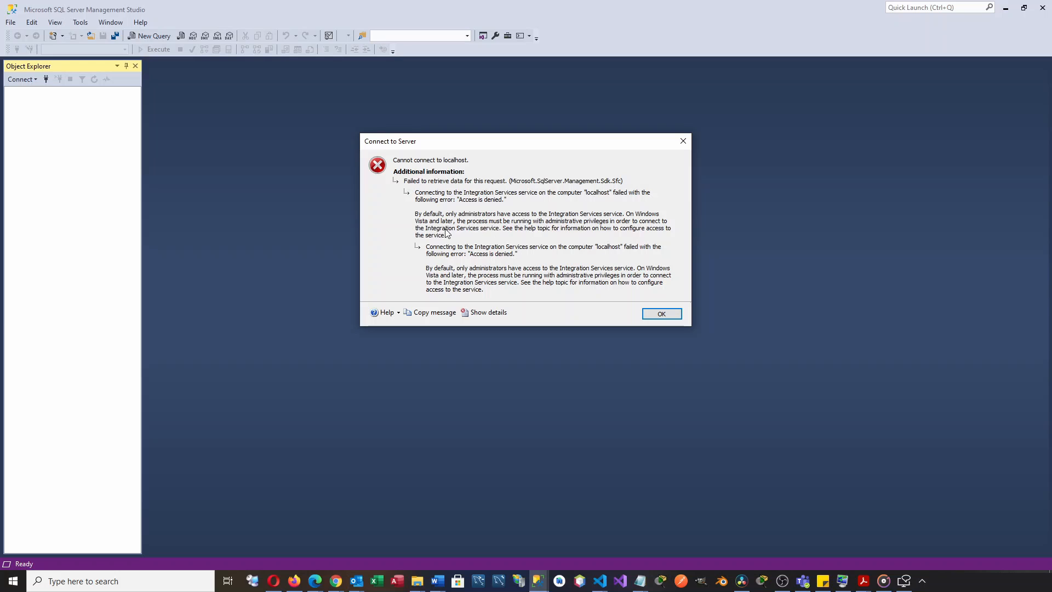
# Acknowledge the access-denied error and cancel the Connect to Server dialog.
pyautogui.click(659, 313)
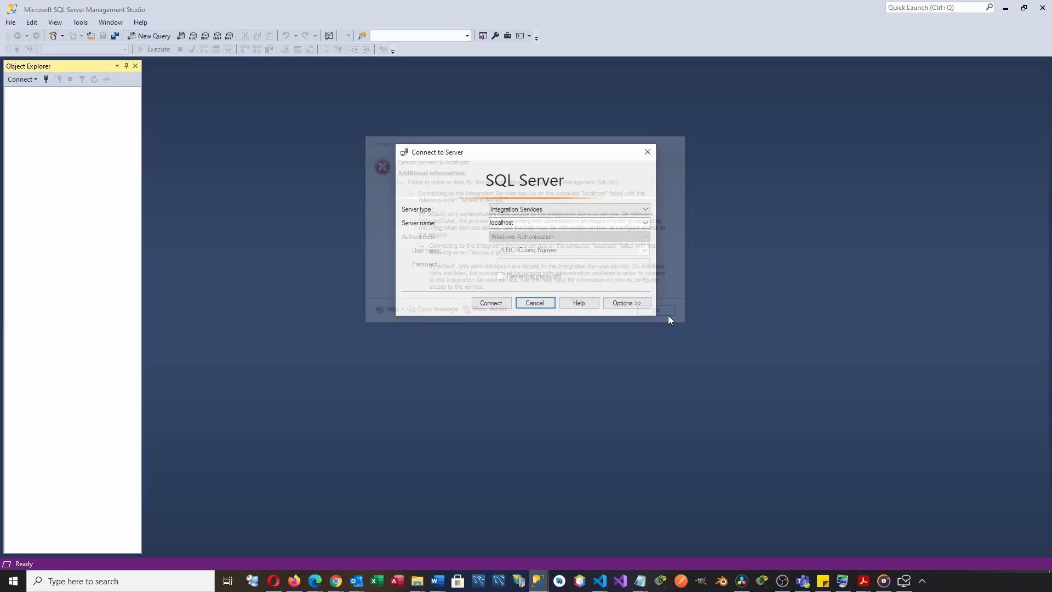
pyautogui.click(535, 303)
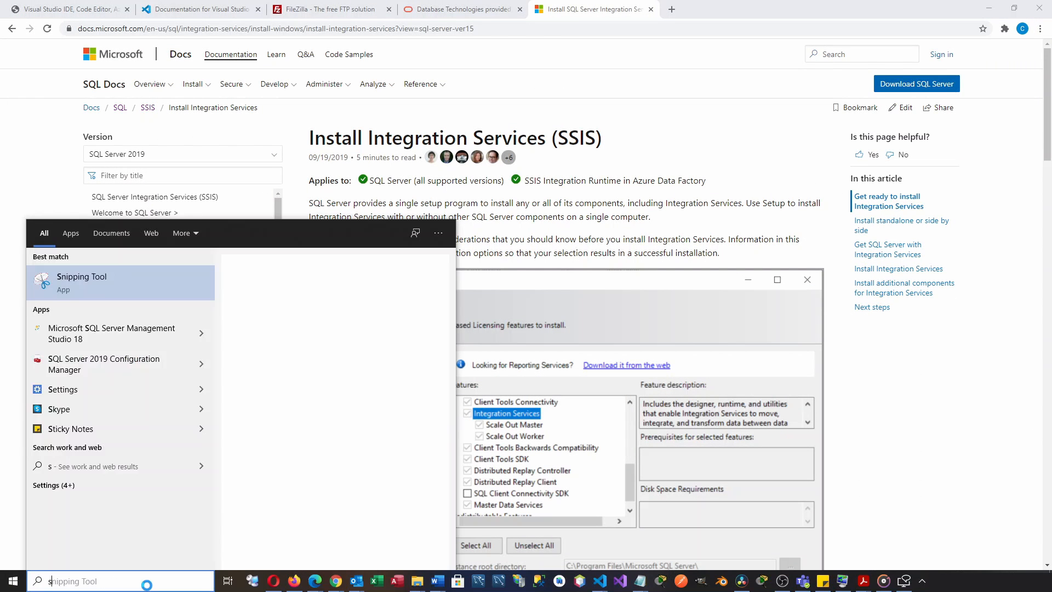
# Search Start for 'sql server' and run SQL Server Management Studio 18 as administrator.
pyautogui.write('sql server')
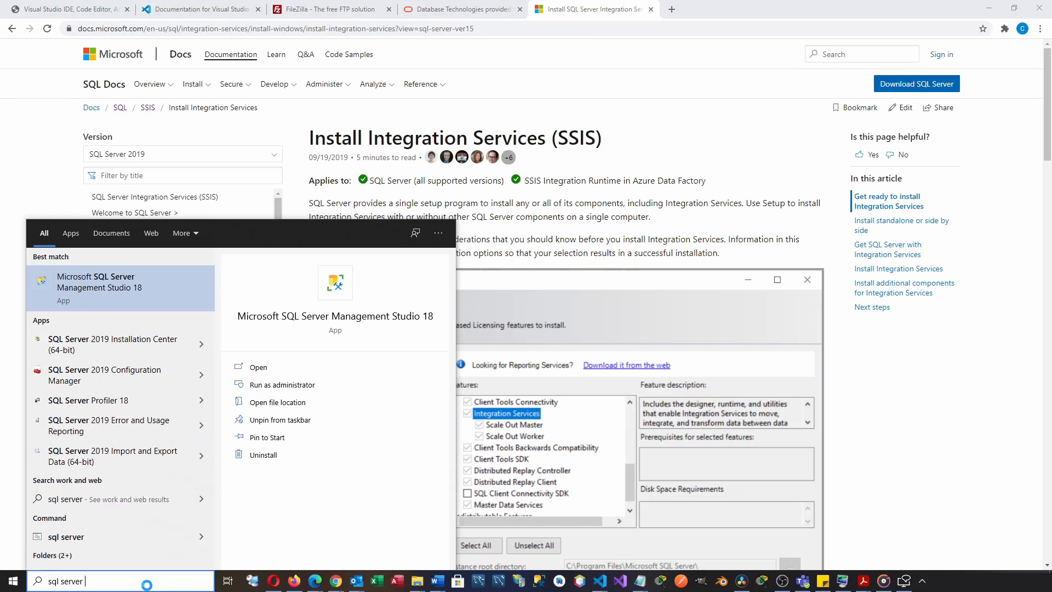
pyautogui.moveTo(313, 454)
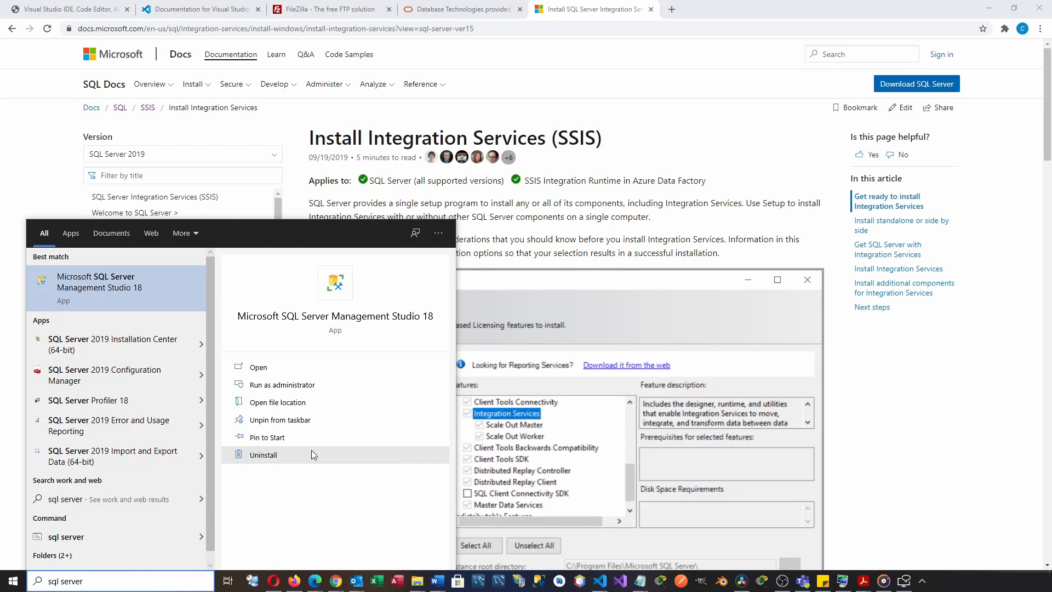
pyautogui.moveTo(281, 385)
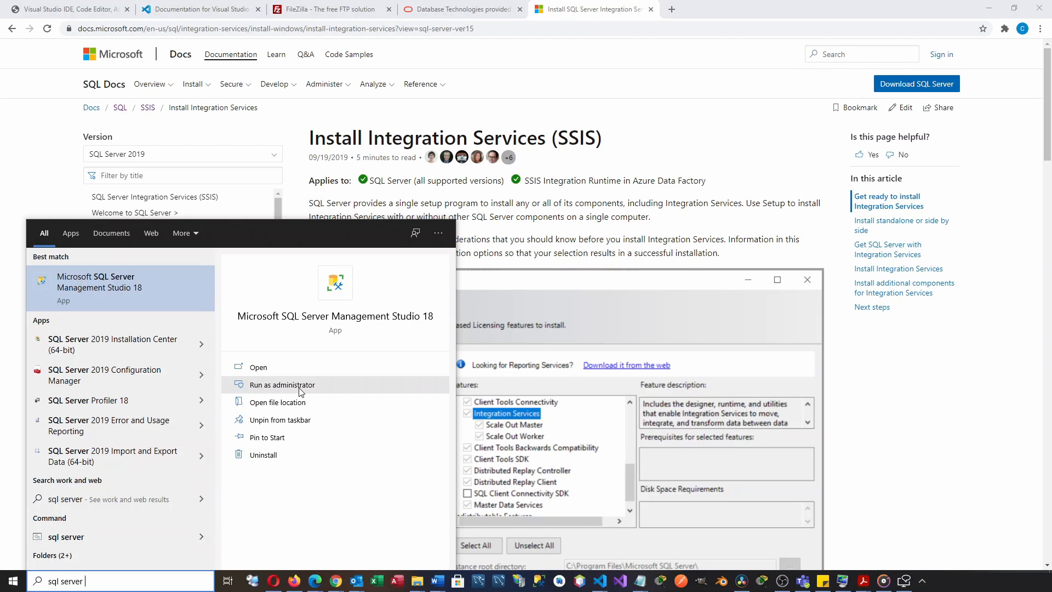
pyautogui.click(281, 385)
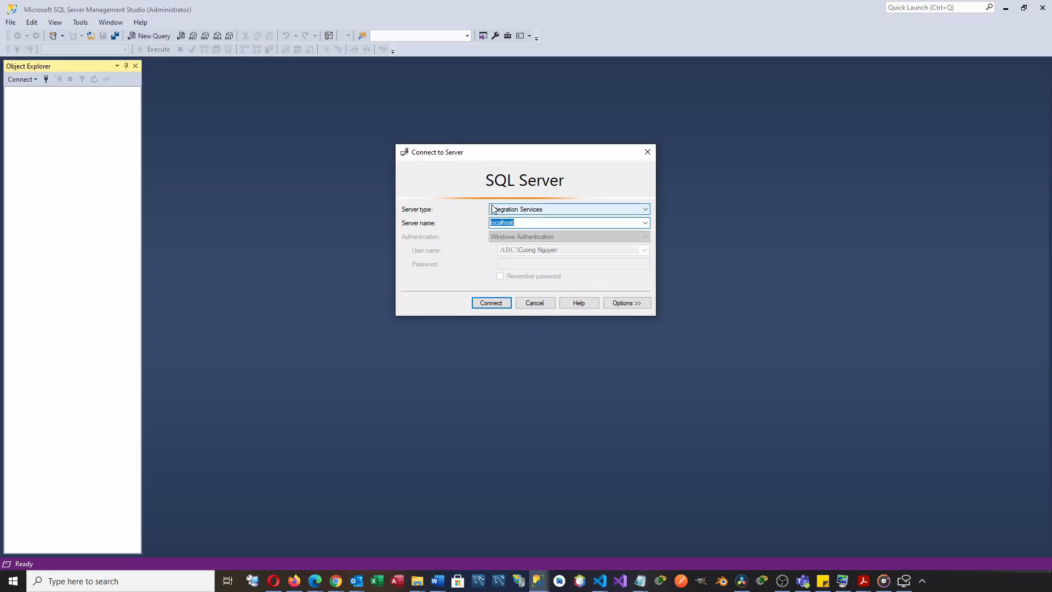
# Connect to localhost Integration Services so Running and Stored Packages appear in Object Explorer.
pyautogui.click(491, 302)
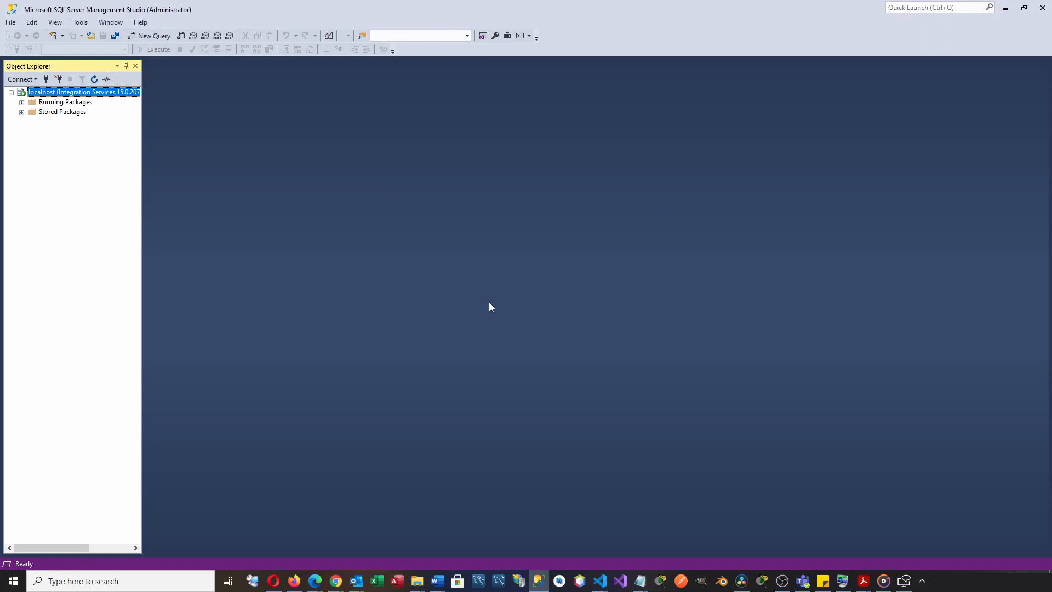